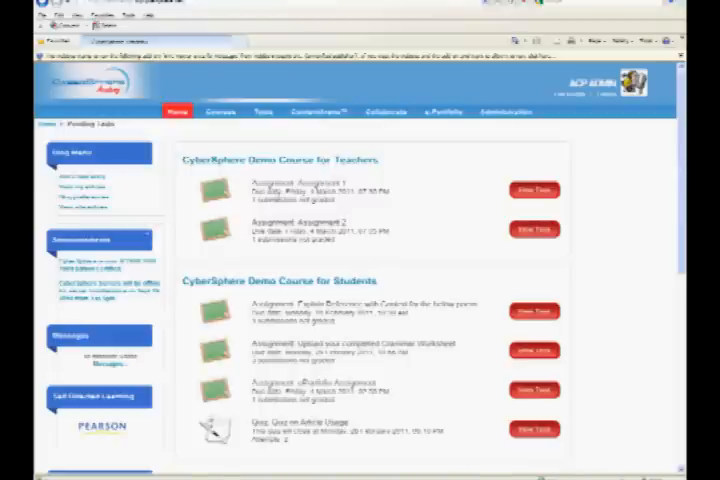
{"action": "mouse_move", "coordinate": [218, 112]}
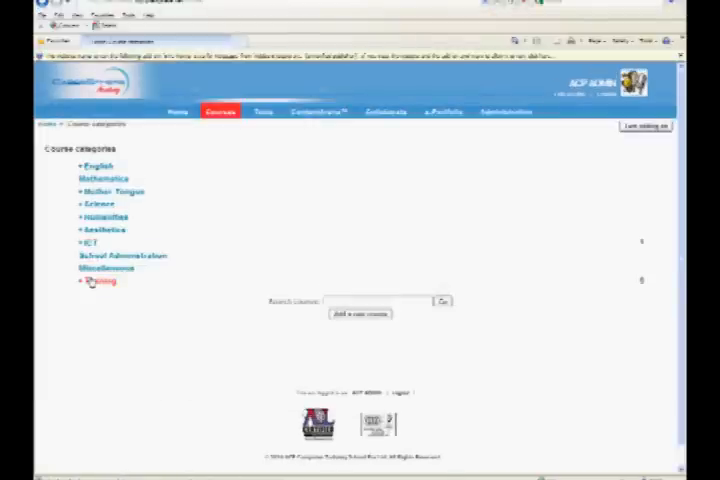
Step: Open a demo course from the Training category of the course list
{"action": "left_click", "coordinate": [94, 280]}
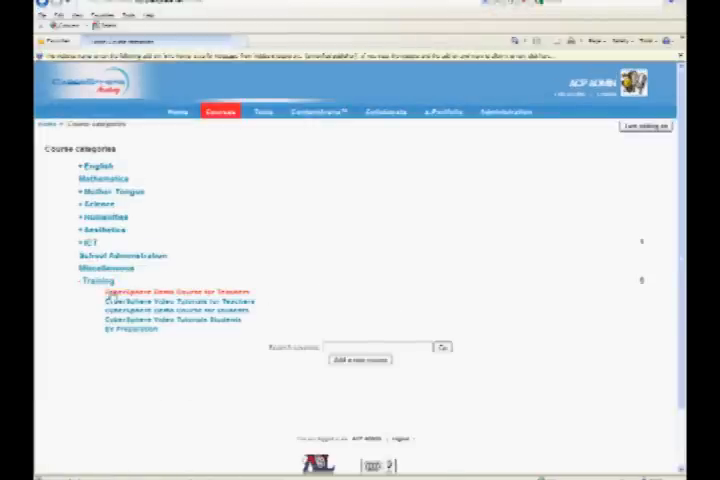
{"action": "left_click", "coordinate": [160, 292]}
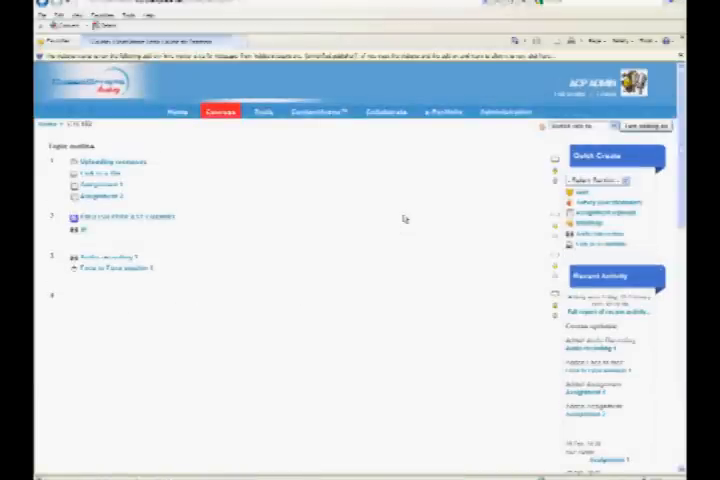
Step: Begin adding an Assignment (ePortfolio) activity to topic 1 of the course
{"action": "left_click", "coordinate": [640, 128]}
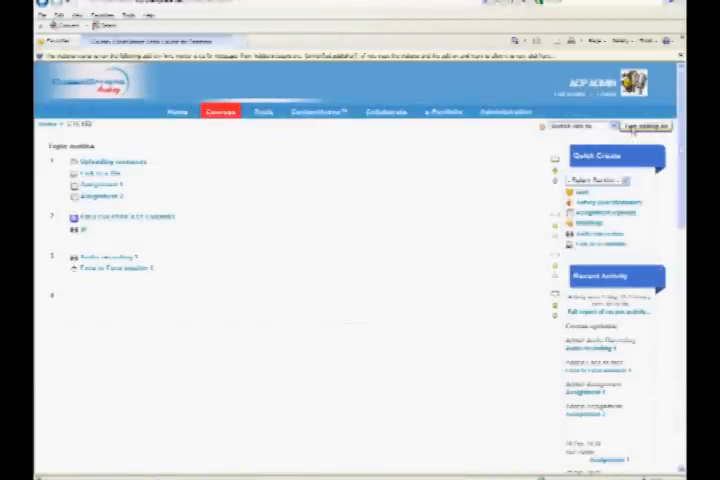
{"action": "left_click", "coordinate": [640, 128]}
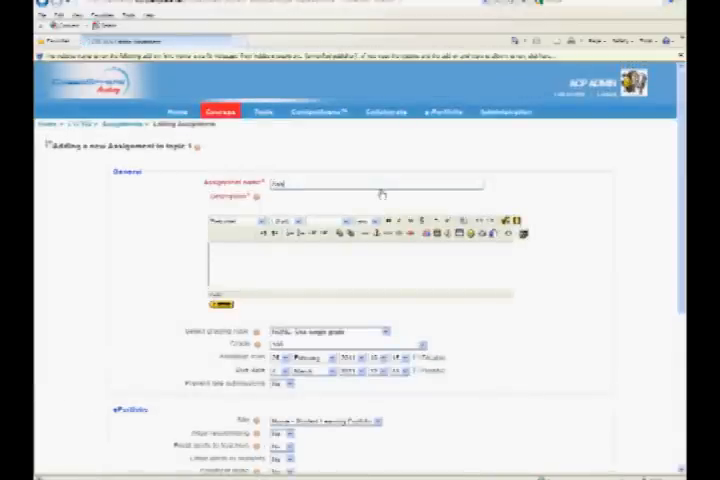
Step: Name the assignment 'Assignment' with an 'ePortfolio assignment' description, then save and display it
{"action": "type", "text": "Assignment 1"}
{"action": "left_click", "coordinate": [360, 266]}
{"action": "type", "text": "eportfolio component"}
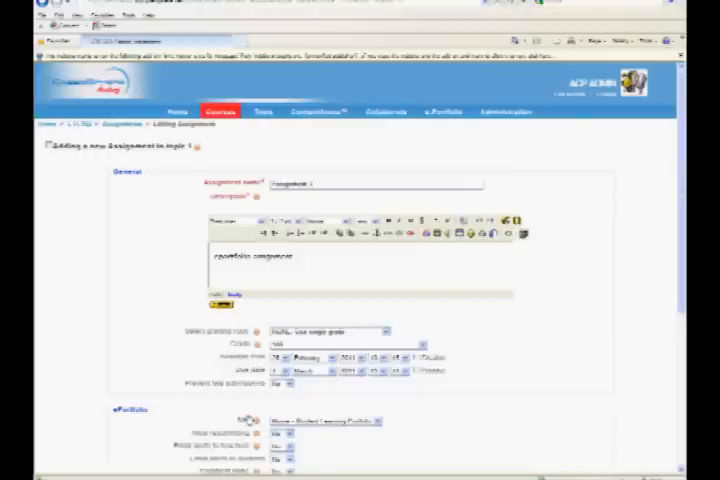
{"action": "scroll", "scroll_direction": "down", "scroll_amount": 3}
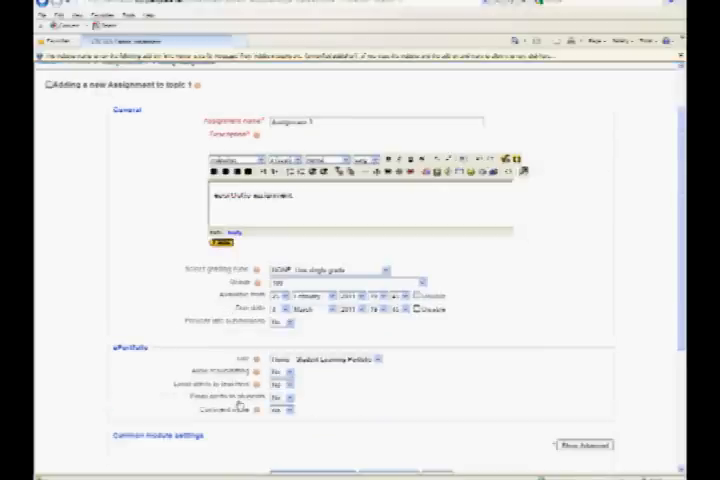
{"action": "scroll", "scroll_direction": "down", "scroll_amount": 3}
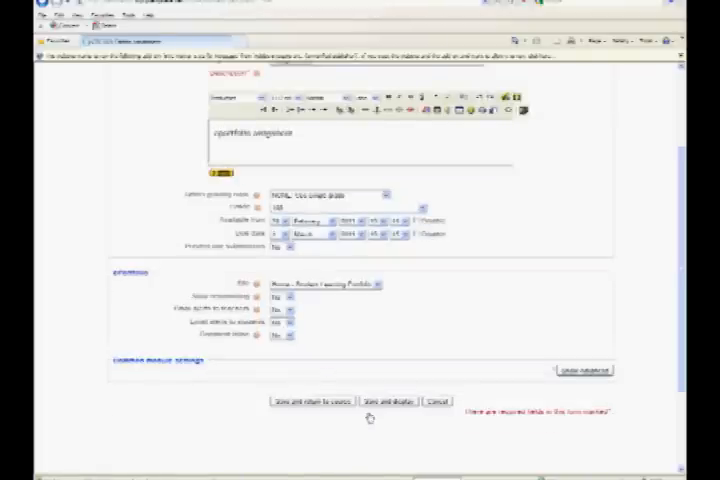
{"action": "left_click", "coordinate": [388, 400]}
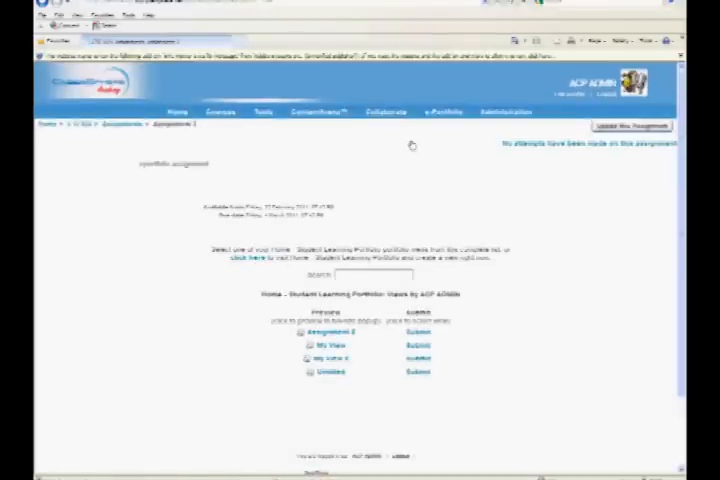
Step: Follow the ePortfolio link from the assignment page to the ePortfolio welcome page
{"action": "left_click", "coordinate": [444, 100]}
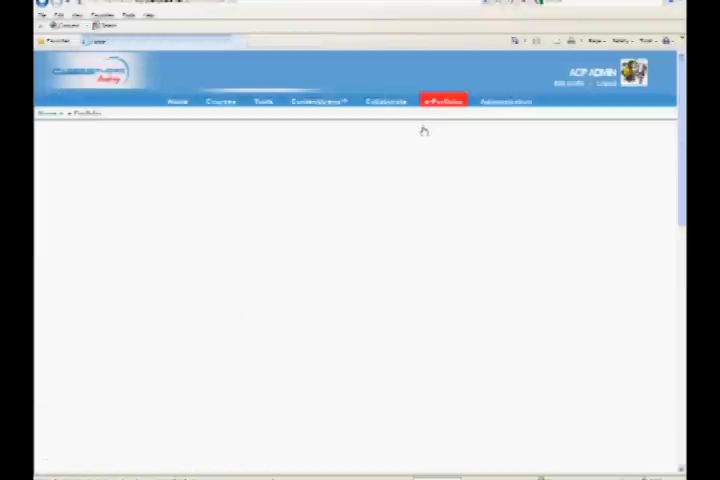
{"action": "mouse_move", "coordinate": [376, 288]}
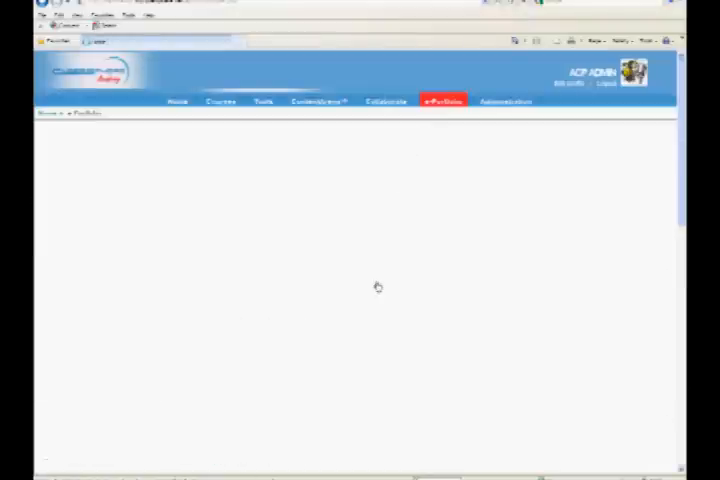
{"action": "left_click", "coordinate": [442, 100]}
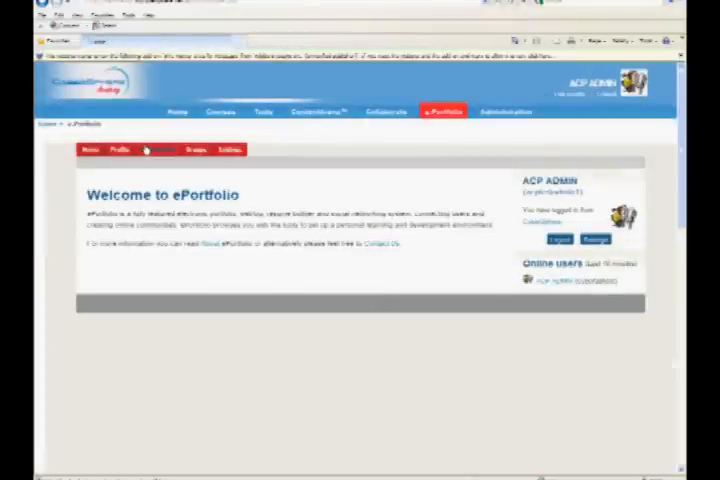
Step: Create a new view from My Views with a Blog block titled 'ePortfolio assignment' and save the block
{"action": "left_click", "coordinate": [158, 148]}
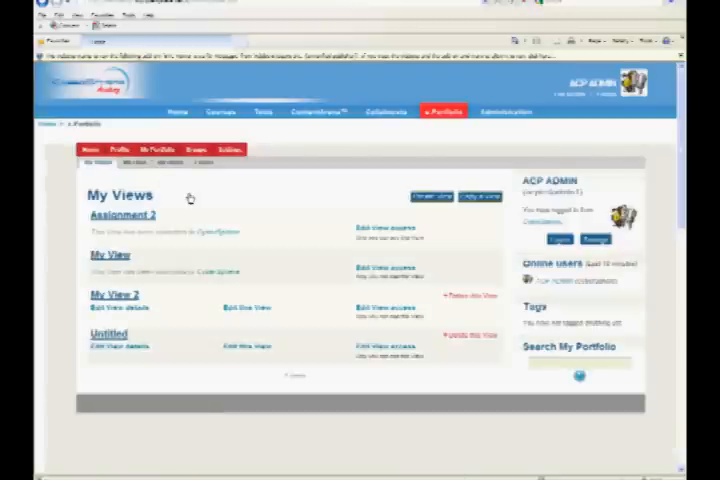
{"action": "mouse_move", "coordinate": [398, 210]}
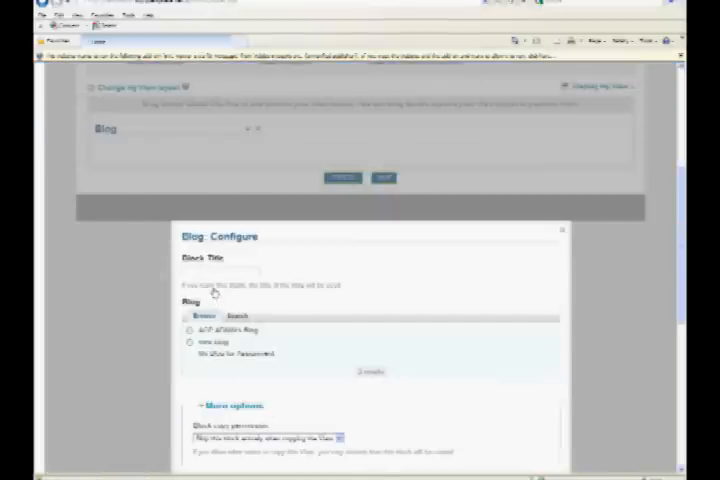
{"action": "type", "text": "xd"}
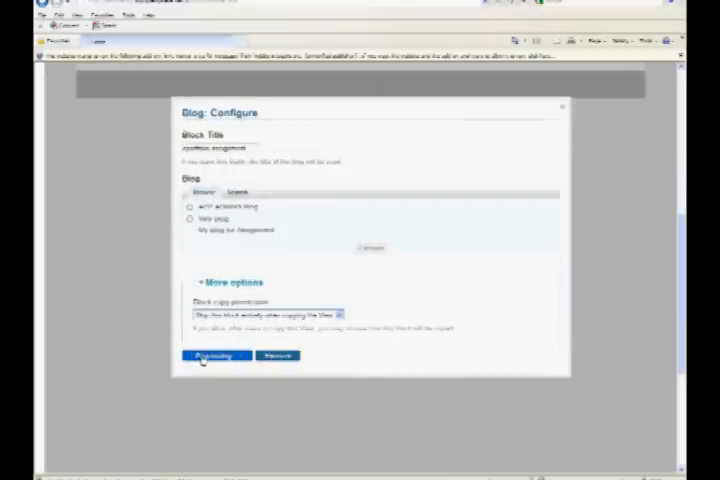
{"action": "left_click", "coordinate": [216, 356]}
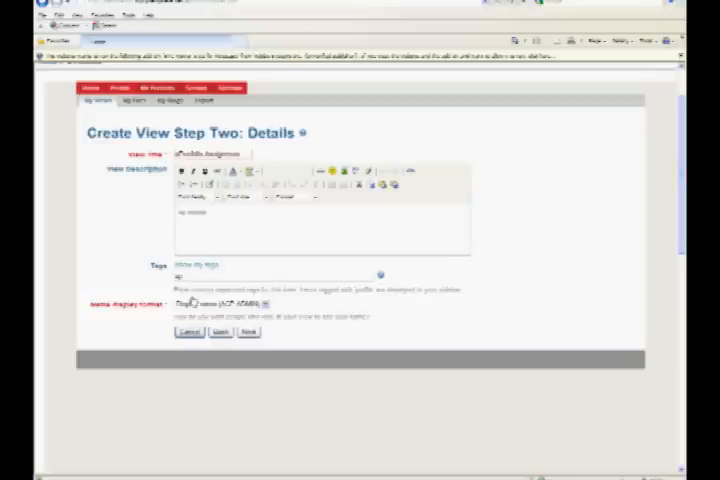
Step: Fill in the view's title and description on the Details step and continue to Access
{"action": "left_click", "coordinate": [218, 304]}
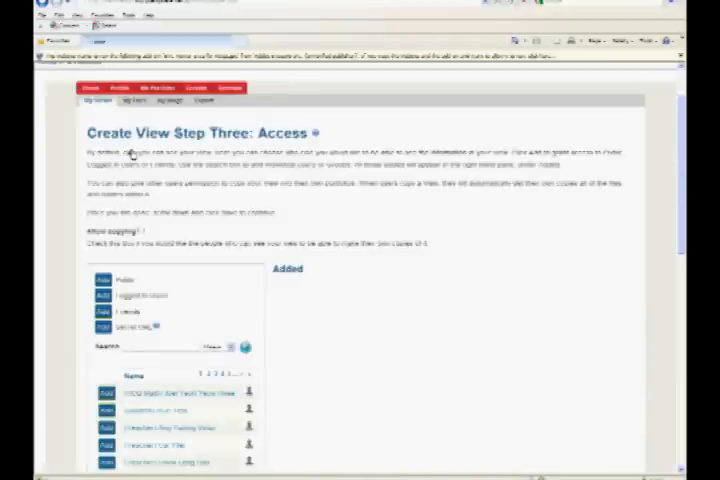
Step: Review the Access step and save the ePortfolio Assignment view so it appears in My Views
{"action": "scroll", "scroll_direction": "down", "scroll_amount": 3}
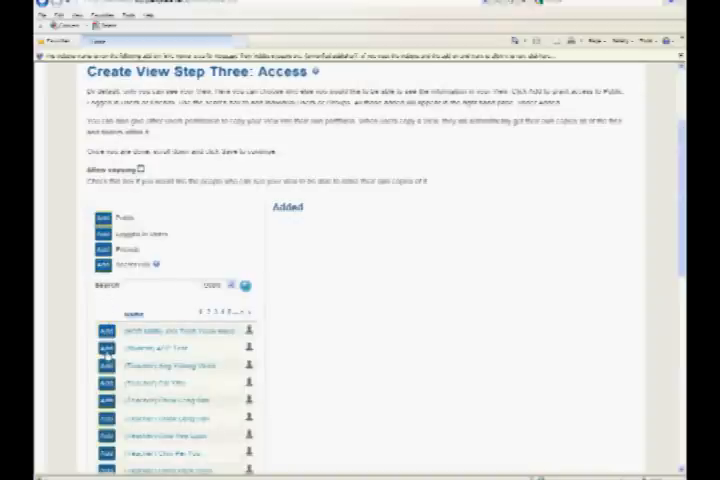
{"action": "scroll", "scroll_direction": "down", "scroll_amount": 3}
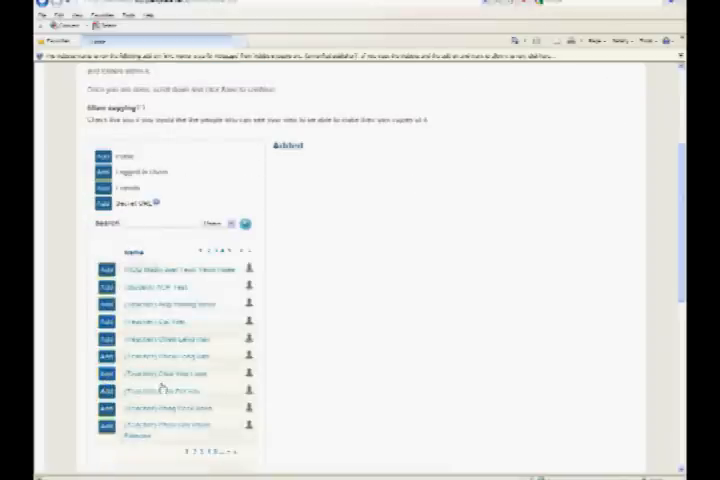
{"action": "scroll", "scroll_direction": "down", "scroll_amount": 3}
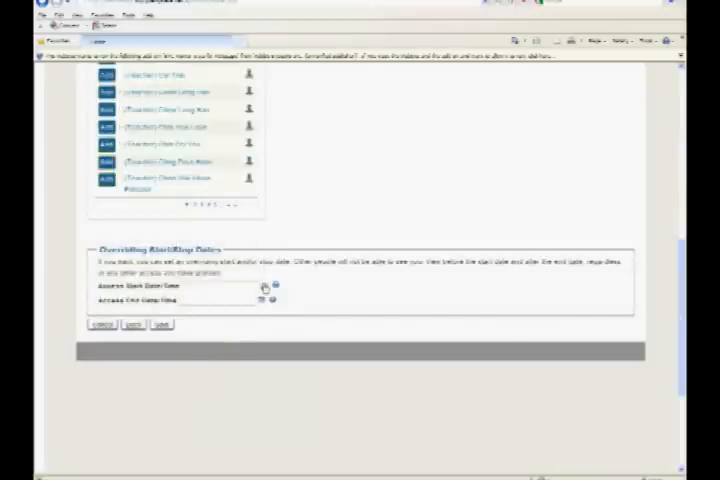
{"action": "left_click", "coordinate": [262, 286]}
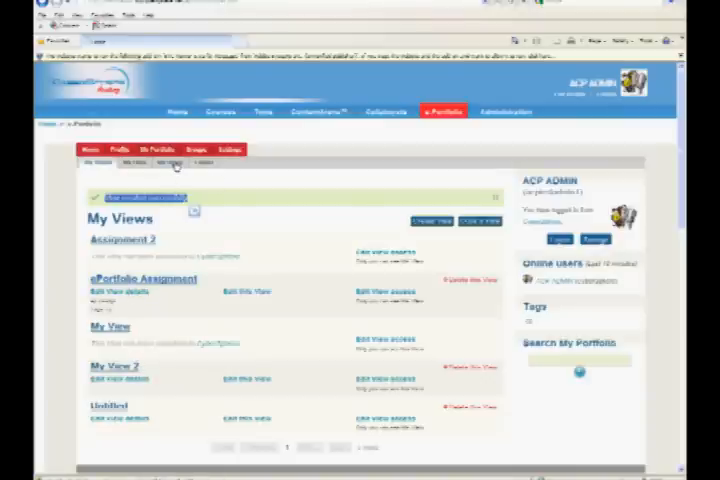
Step: Create a blog named 'Blog' with a short description and save it
{"action": "left_click", "coordinate": [170, 162]}
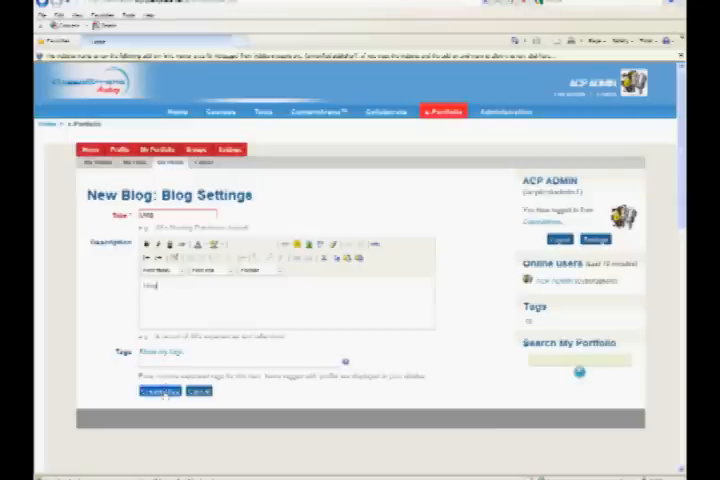
{"action": "left_click", "coordinate": [158, 392]}
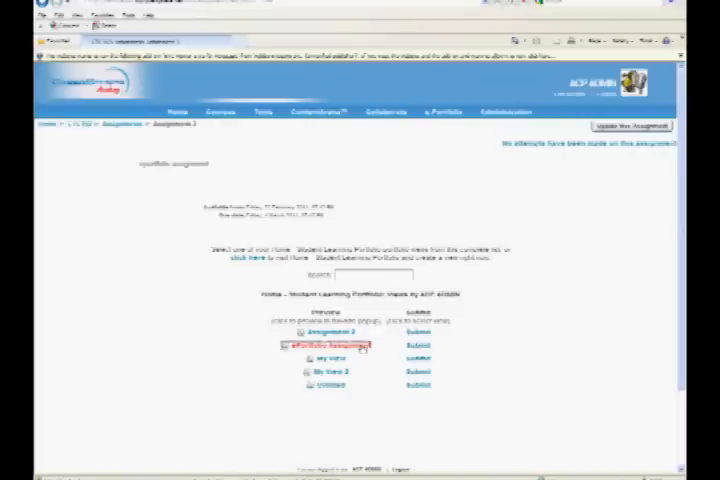
{"action": "left_click", "coordinate": [330, 344]}
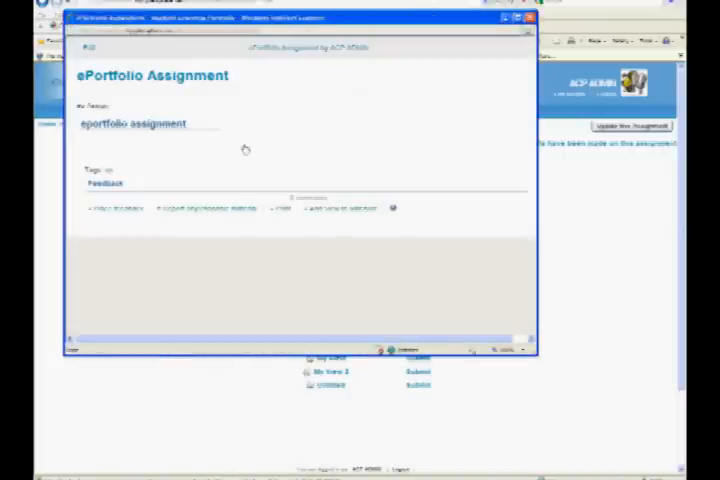
{"action": "mouse_move", "coordinate": [448, 72]}
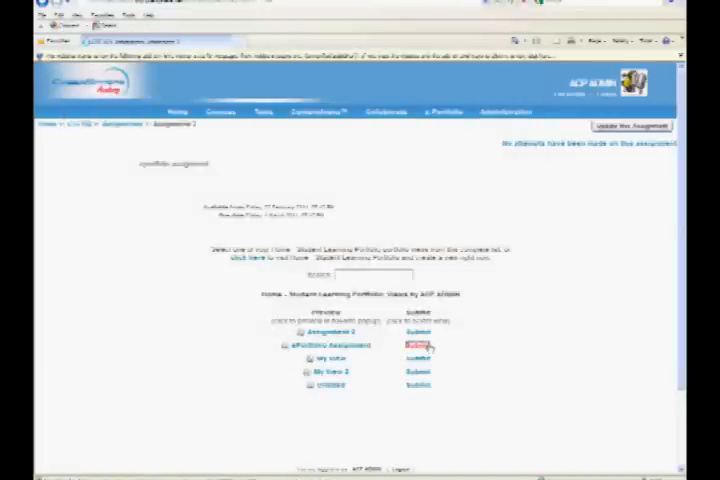
Step: Submit the ePortfolio Assignment view as the assignment submission
{"action": "left_click", "coordinate": [418, 346]}
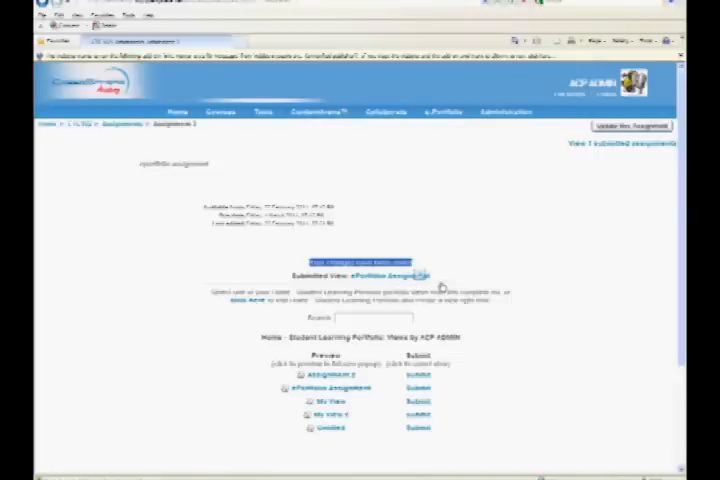
{"action": "mouse_move", "coordinate": [512, 384]}
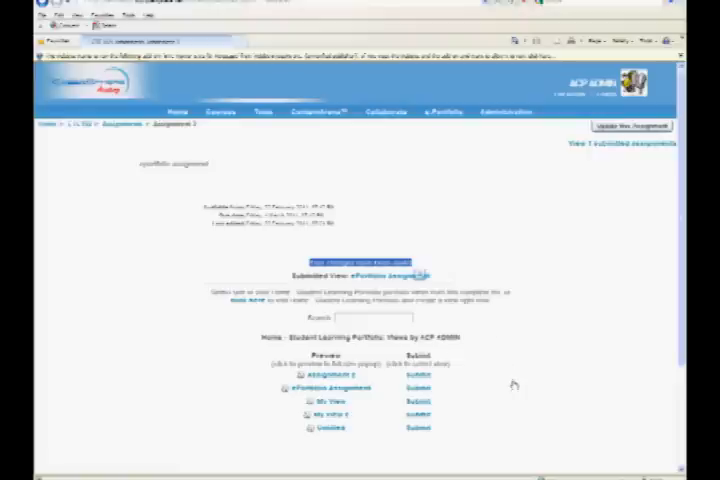